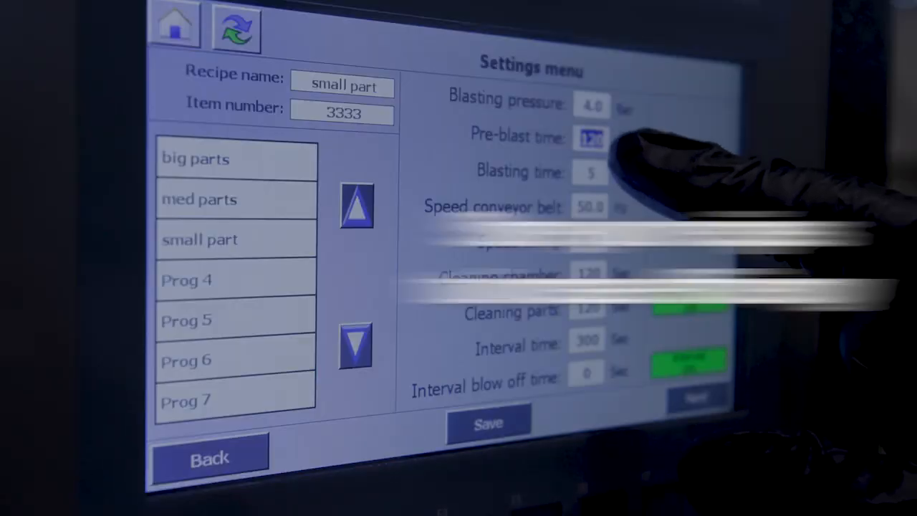
Begin re-entering the small part recipe's pre-blast time on the keypad, starting with 1.
left_click(592, 138)
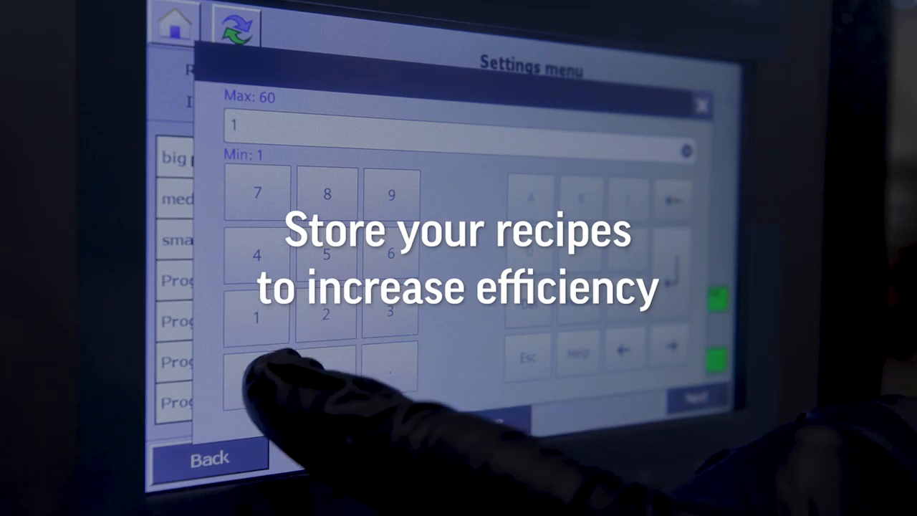